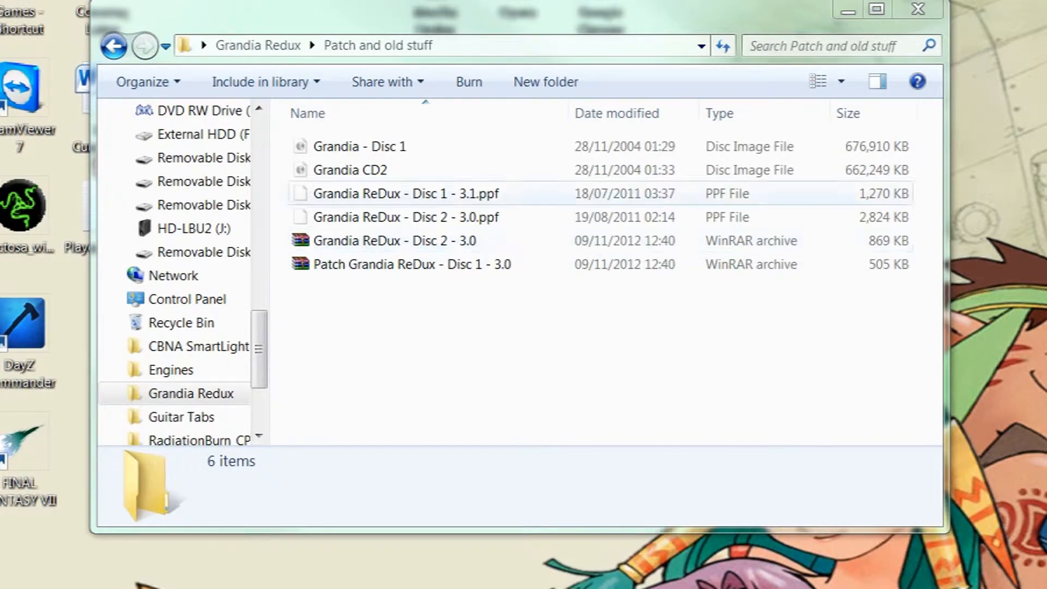
Look inside the Disc 1 patch archive and dismiss the license purchase reminder
click(414, 264)
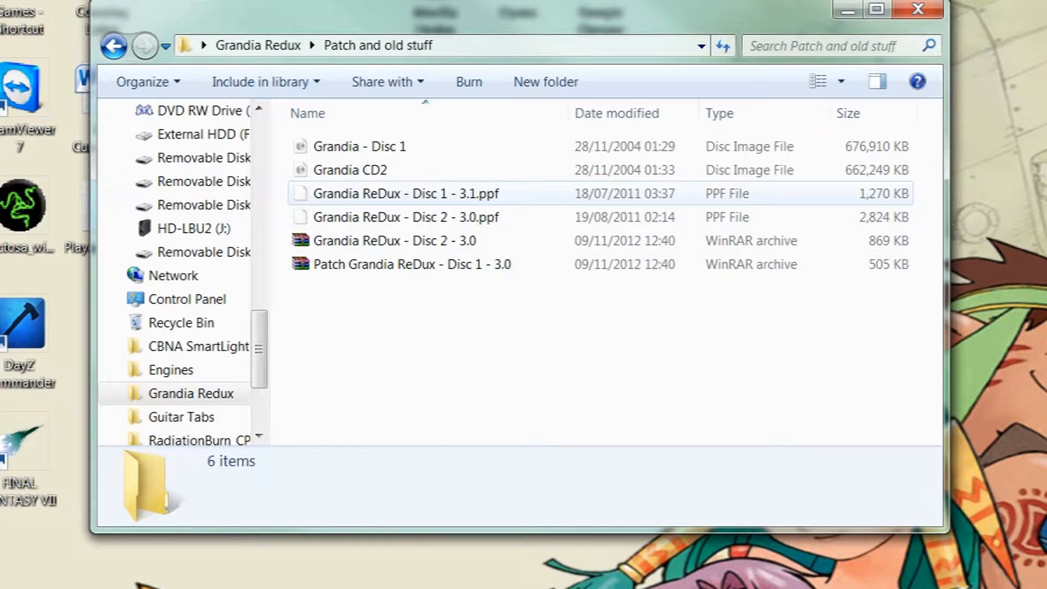
click(349, 170)
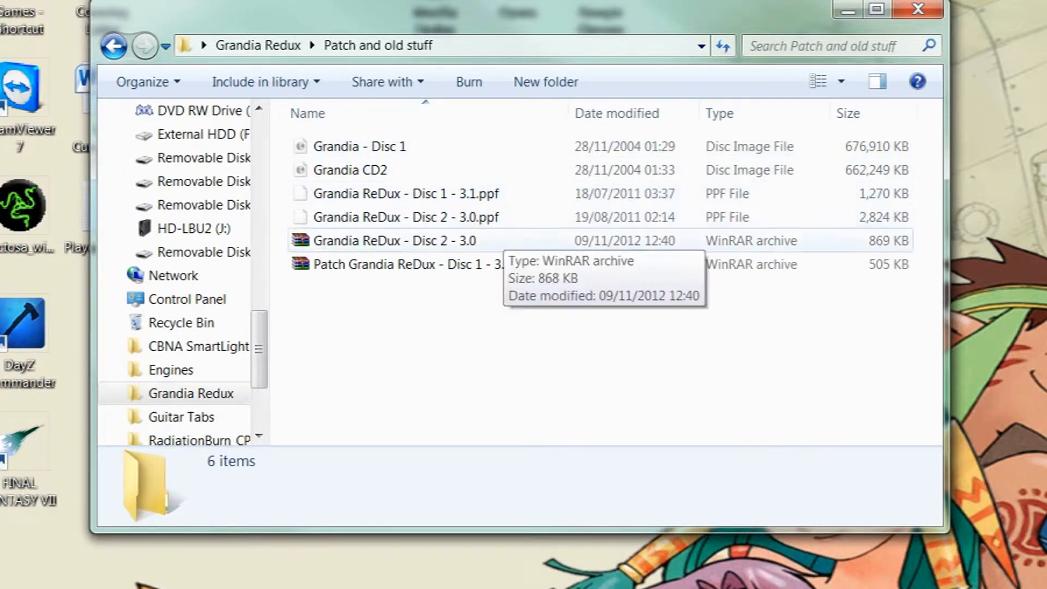
click(404, 264)
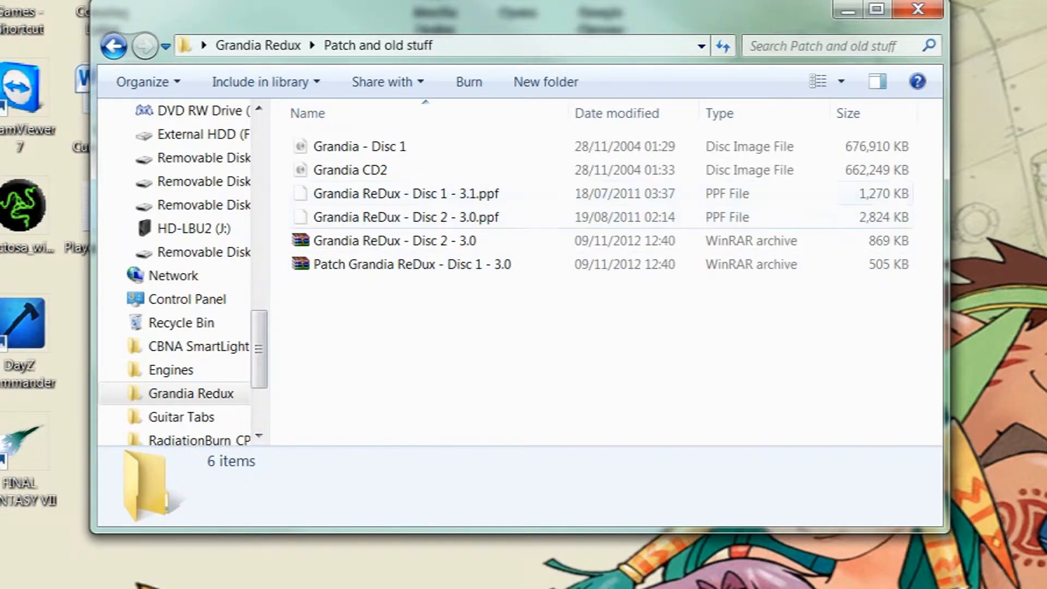
double_click(413, 265)
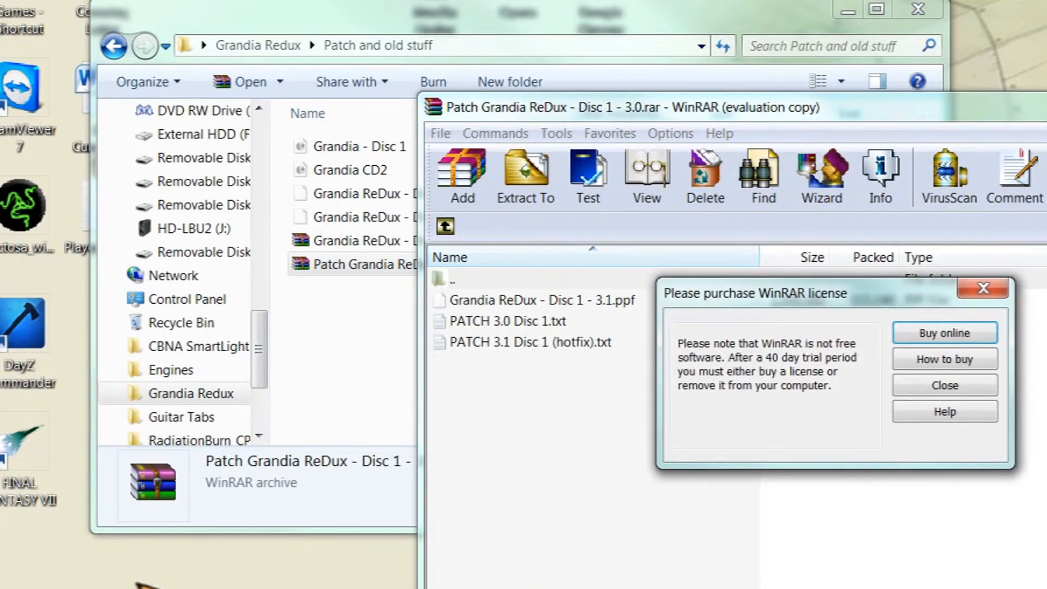
click(943, 385)
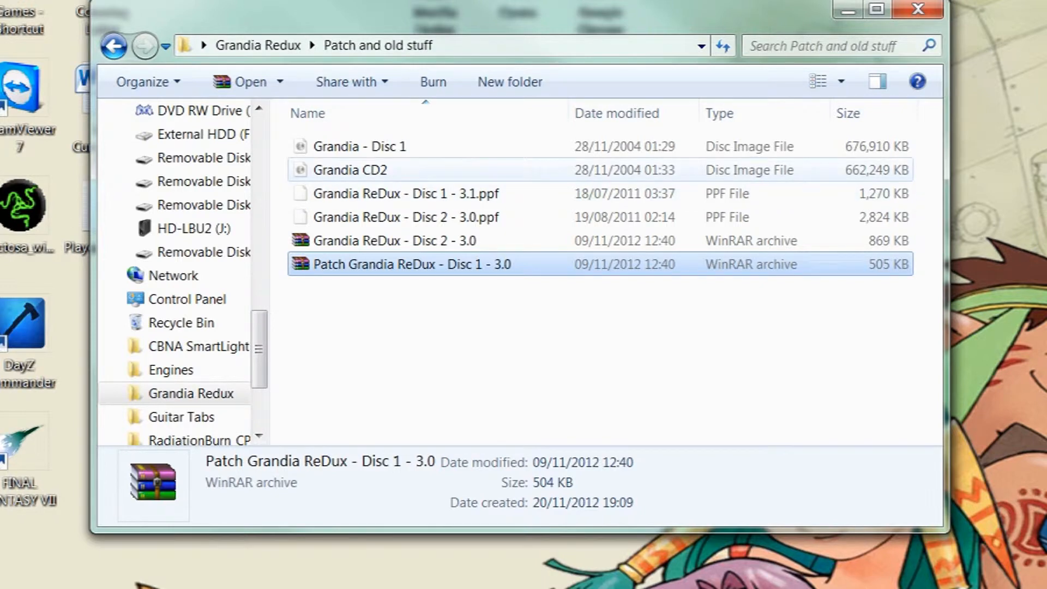
mouse_move(356, 146)
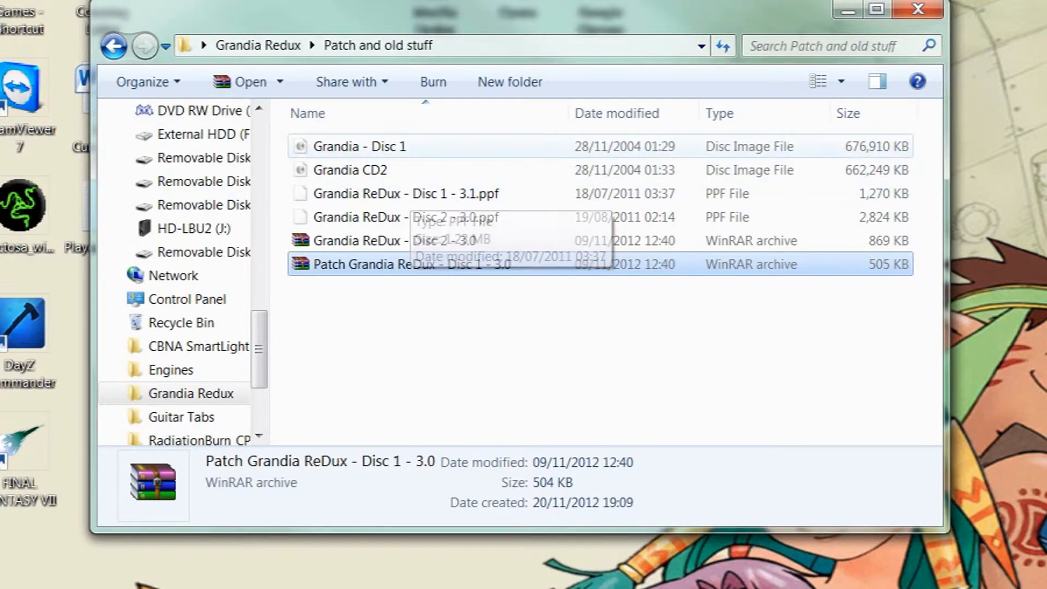
Go up to the Grandia Redux folder and enter its PPF subfolder
click(113, 45)
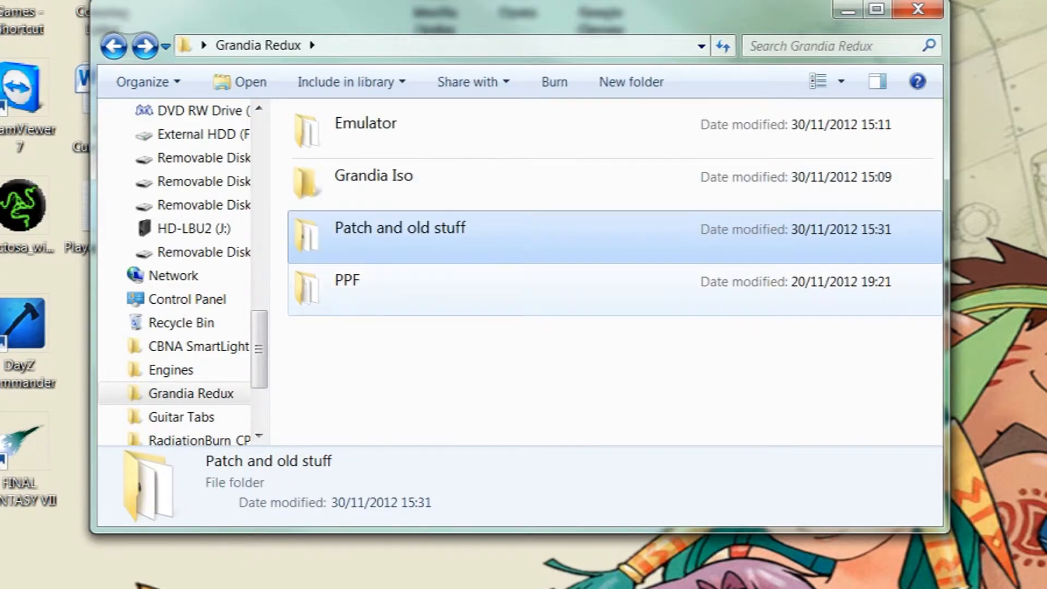
double_click(346, 281)
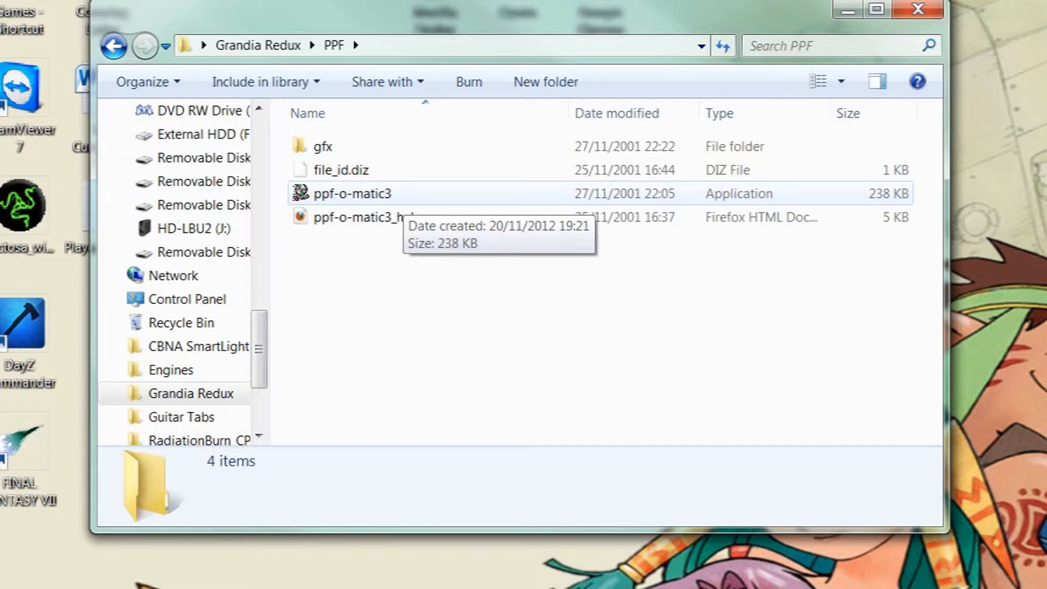
Launch ppf-o-matic3 and select Grandia ReDux - Disc 1 - 3.1.ppf from the Patch and old stuff folder
double_click(351, 194)
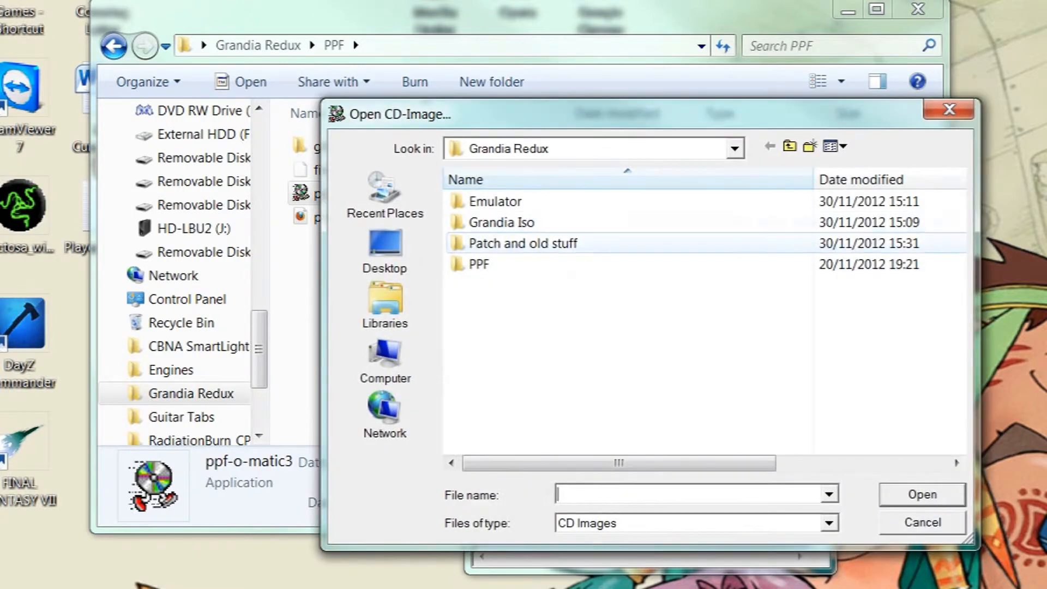
double_click(523, 244)
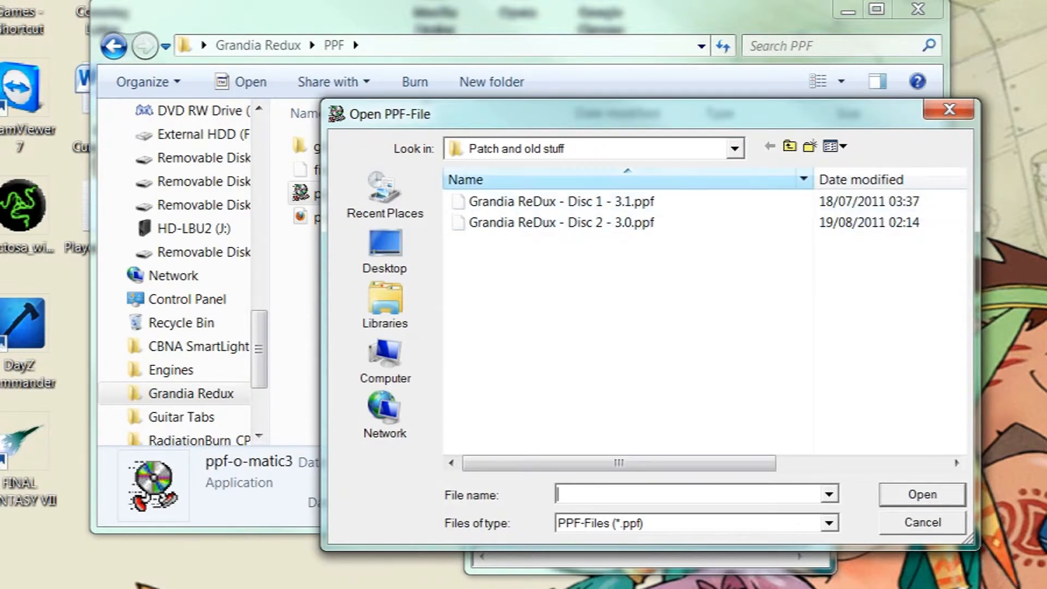
click(551, 201)
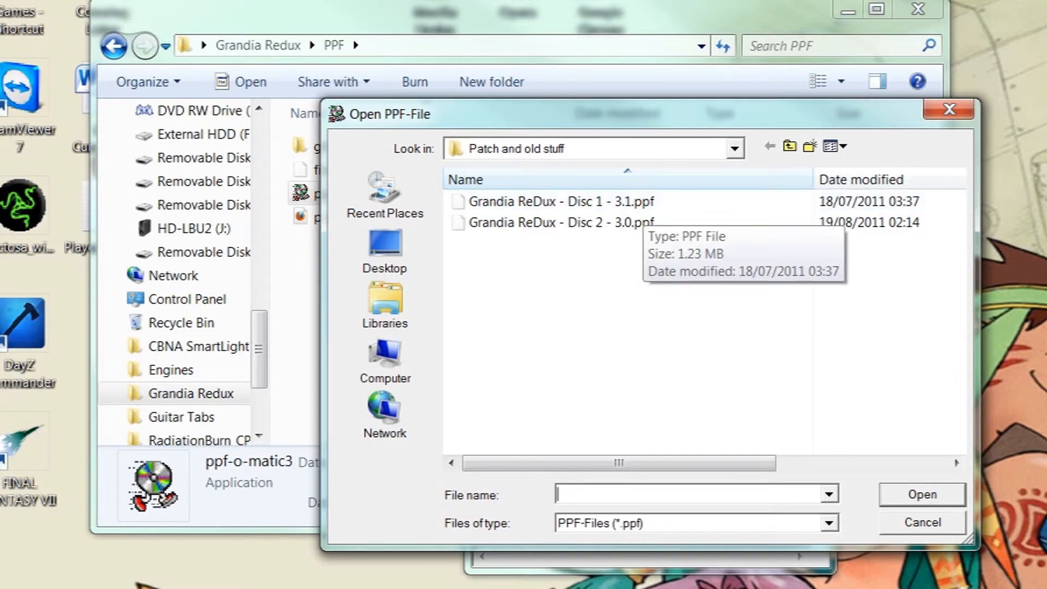
click(554, 202)
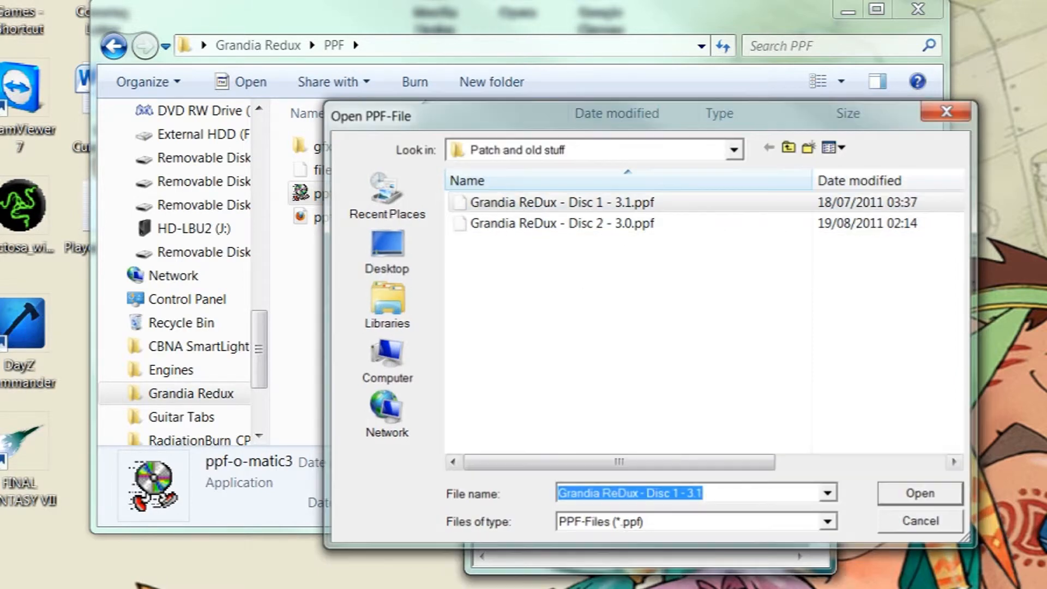
click(918, 494)
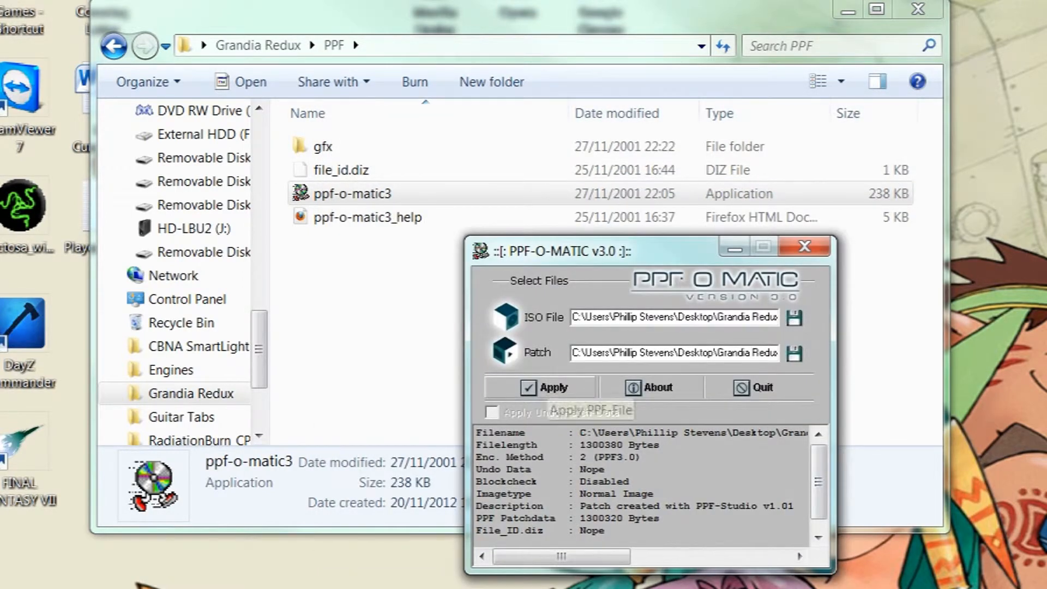
Apply the Disc 1 3.1 patch to the Grandia - Disc 1 image and acknowledge the success message
click(551, 387)
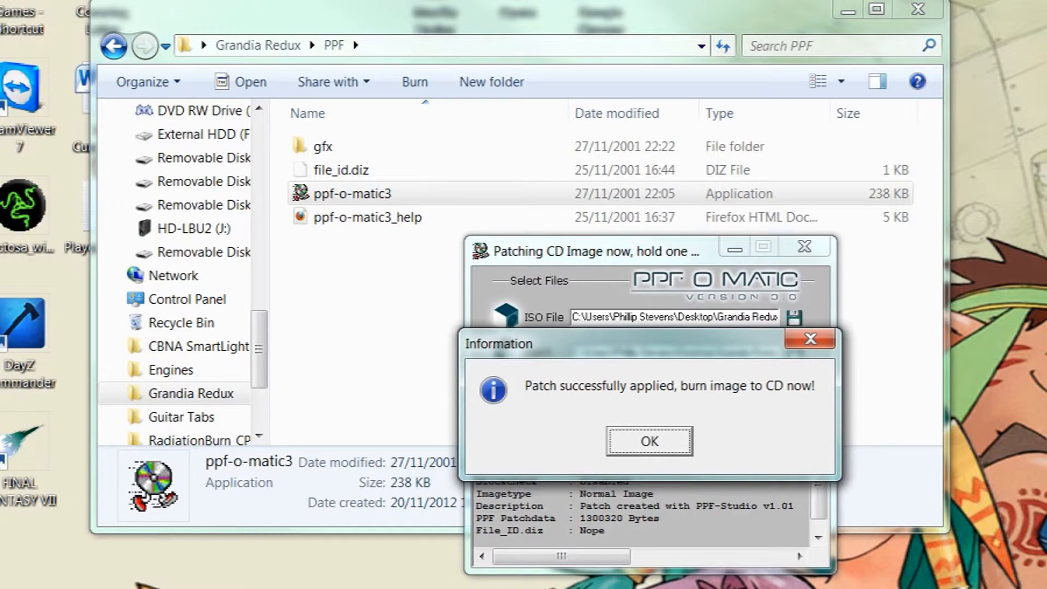
click(648, 441)
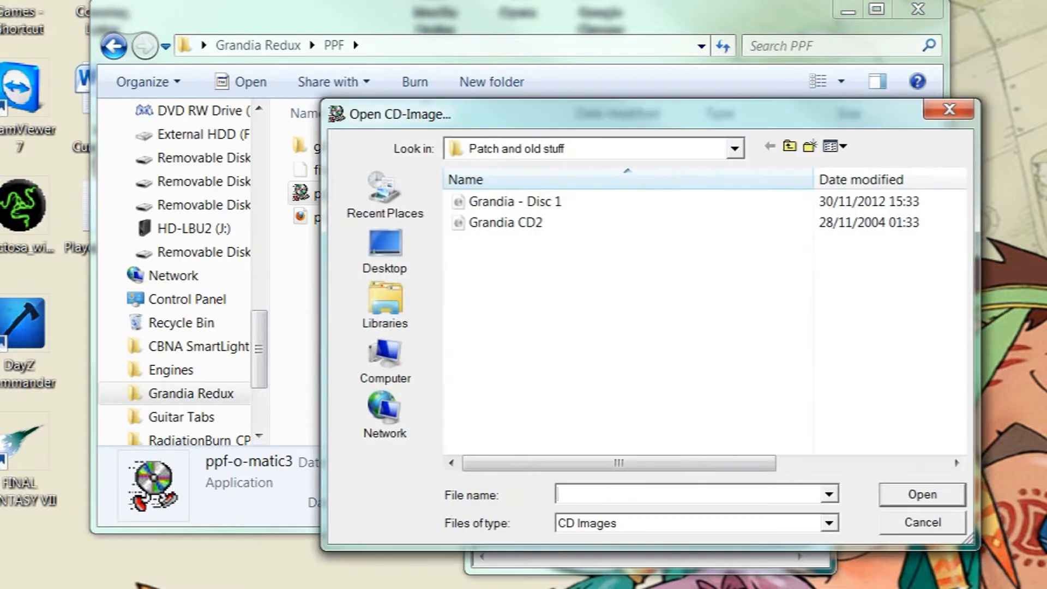
Select the Grandia CD2 image and the ReDux Disc 2 - 3.0.ppf patch file
click(505, 223)
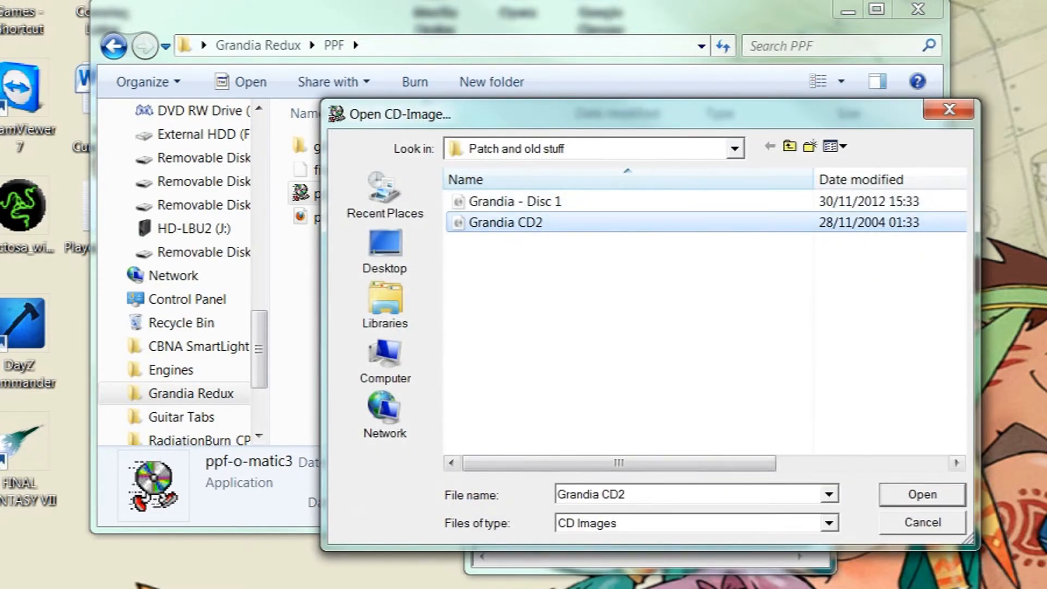
click(920, 494)
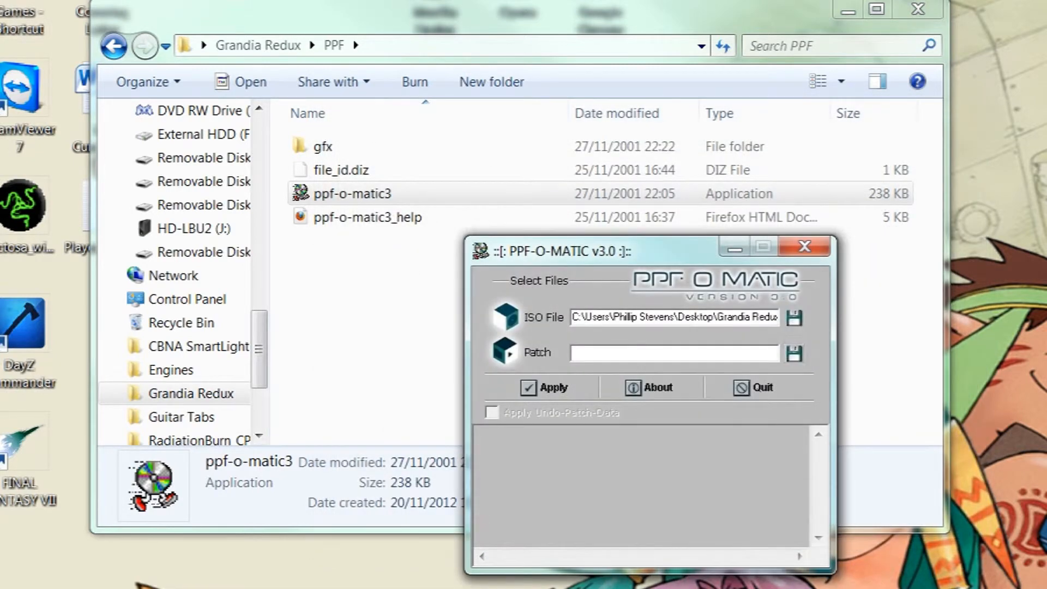
click(794, 353)
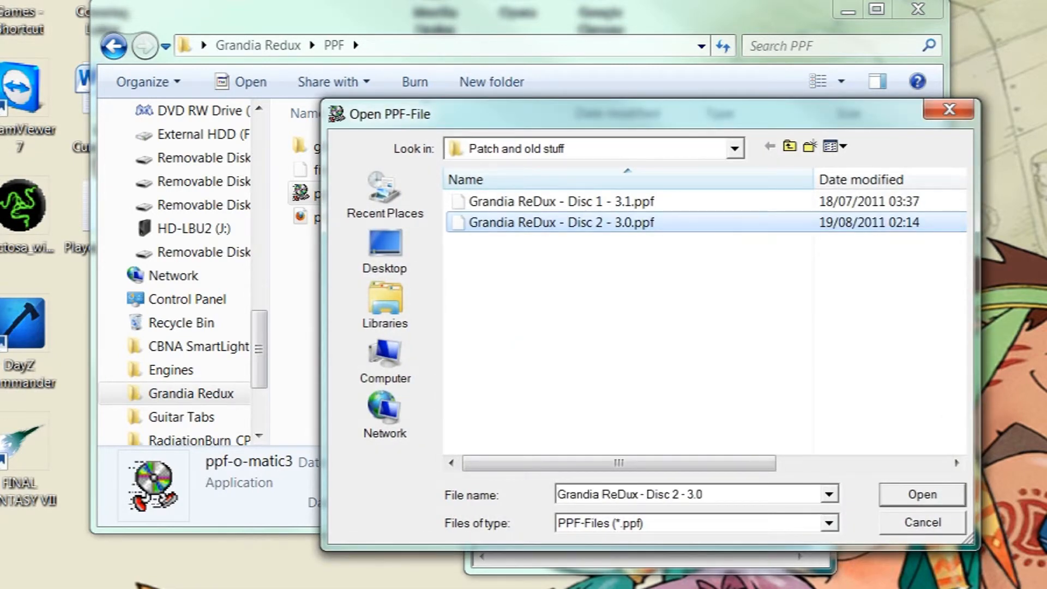
click(921, 494)
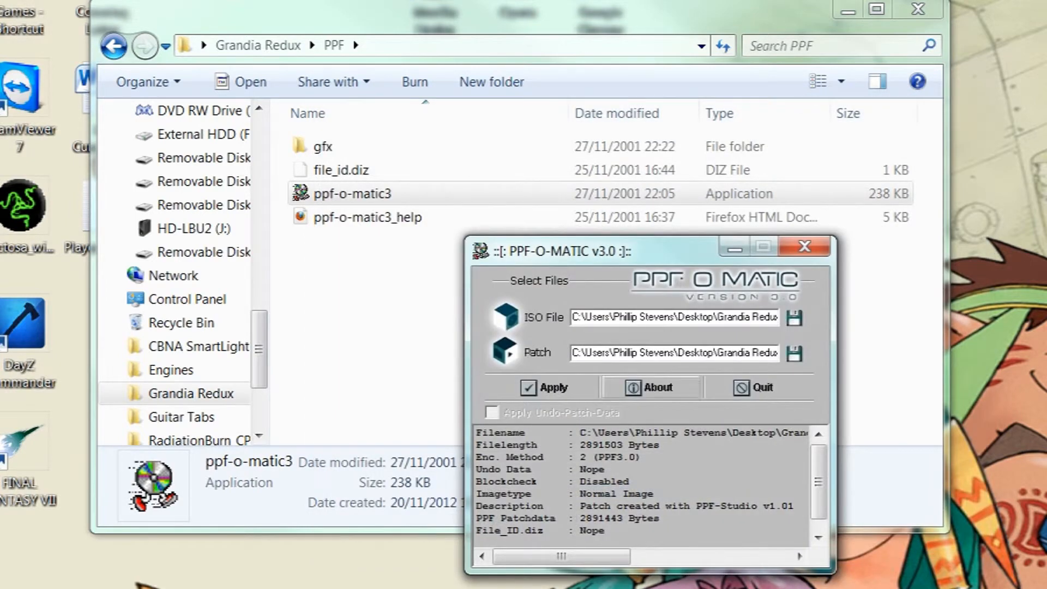
Apply the Disc 2 3.0 patch to the CD2 image and acknowledge the success message
click(551, 387)
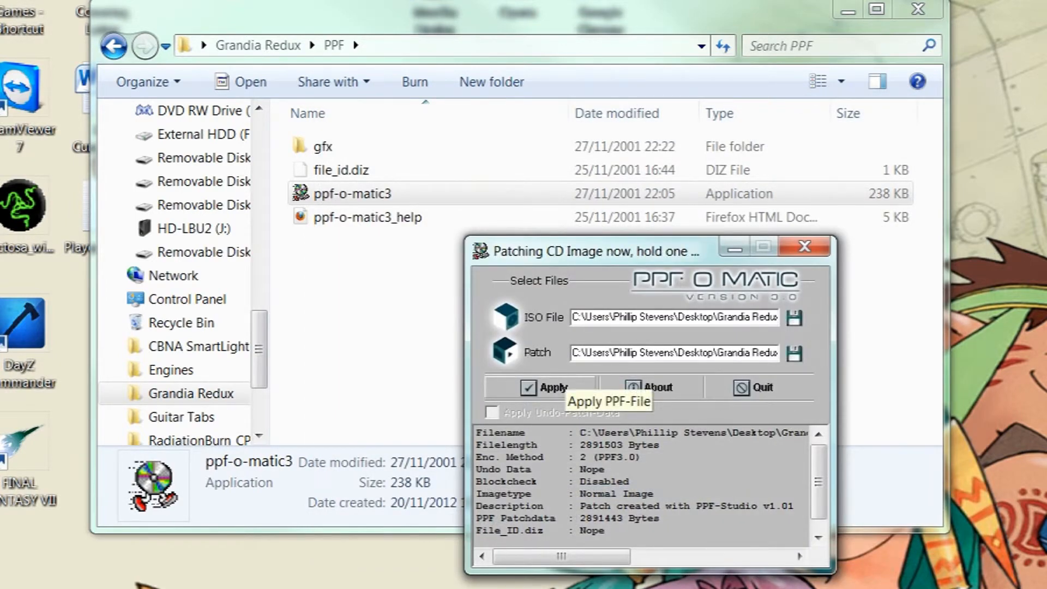
click(551, 387)
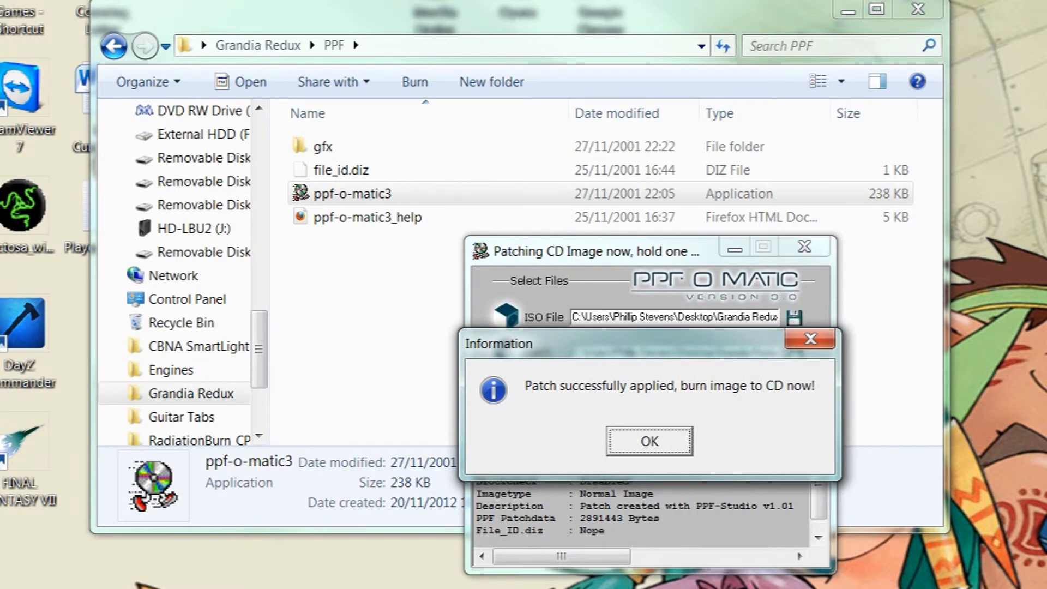
click(648, 441)
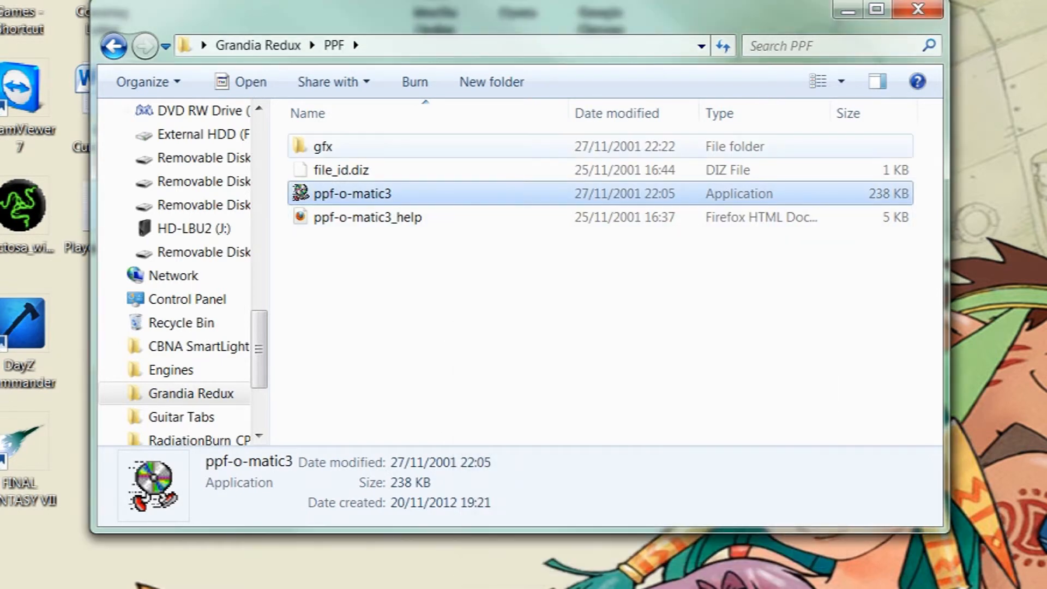